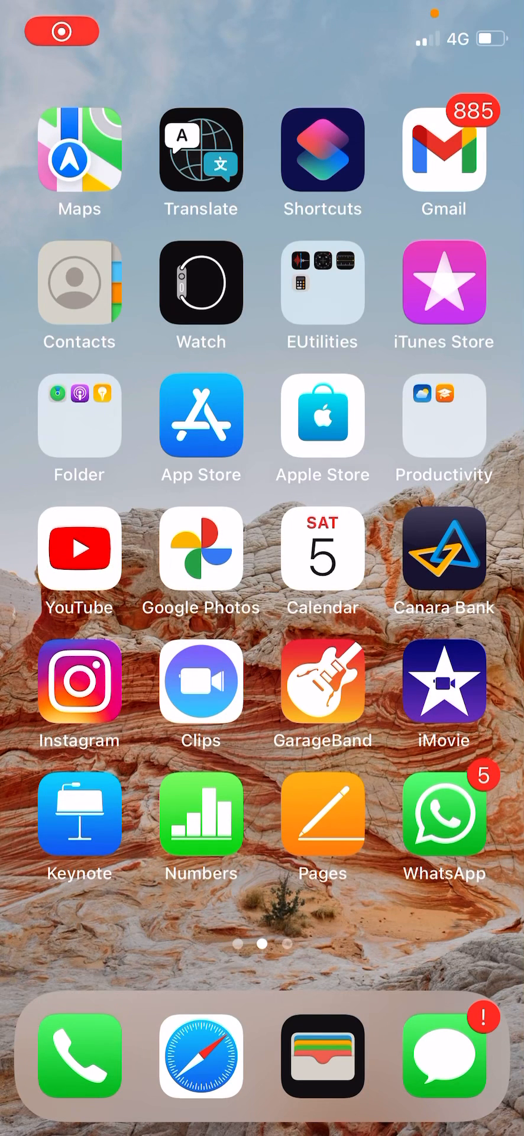
Switch to the first Home Screen page showing Photos, TV, Camera, Clock and Settings.
click(61, 31)
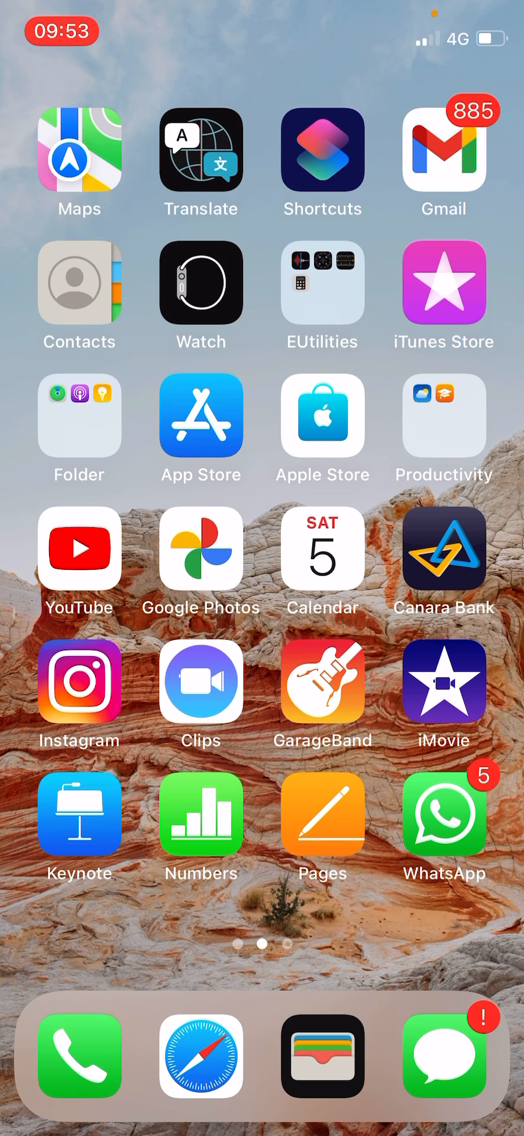
click(200, 1055)
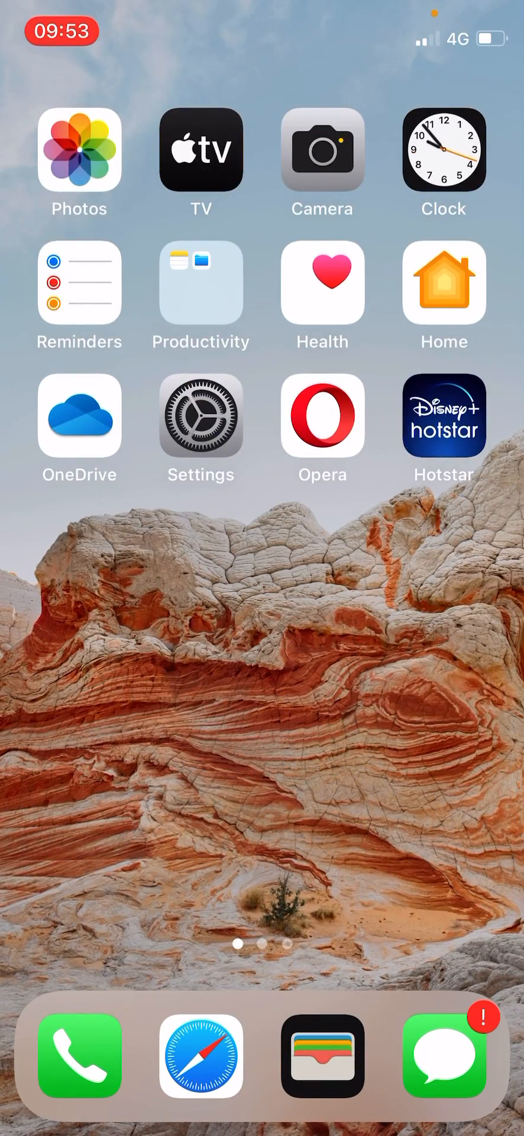
Launch Settings and scroll the list down to the Messages, Phone and FaceTime entries.
click(200, 425)
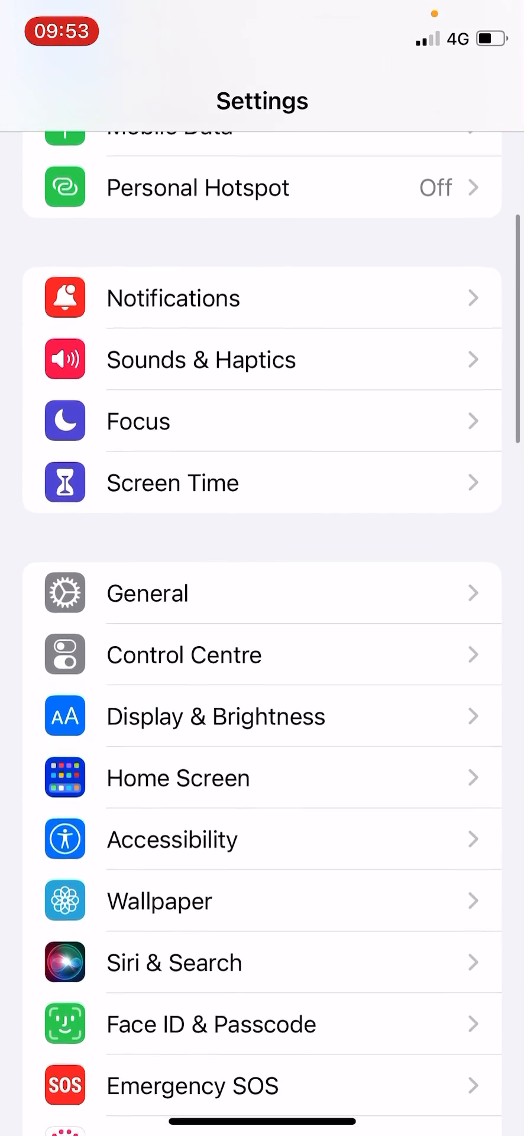
scroll(up, 3)
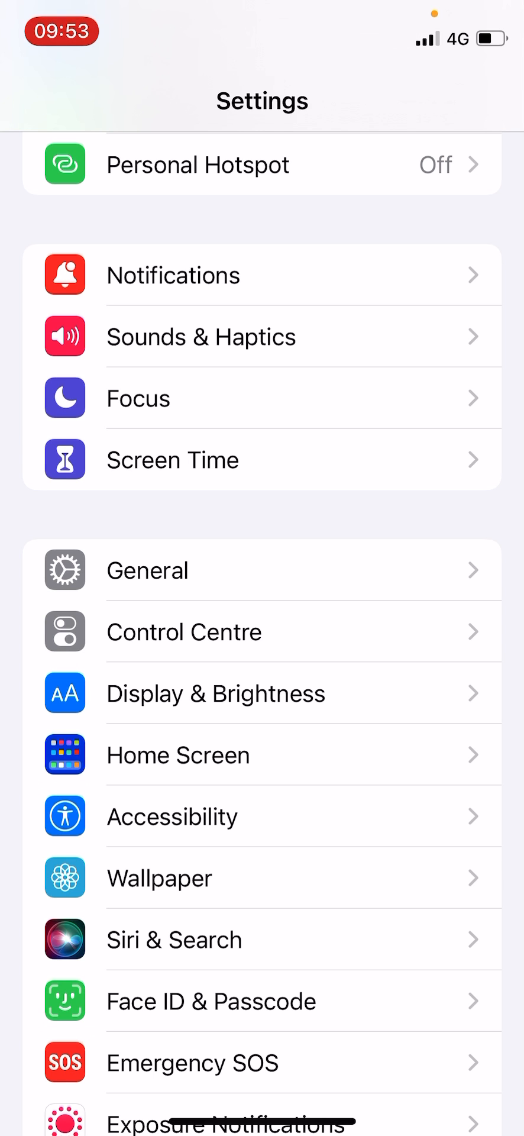
scroll(down, 3)
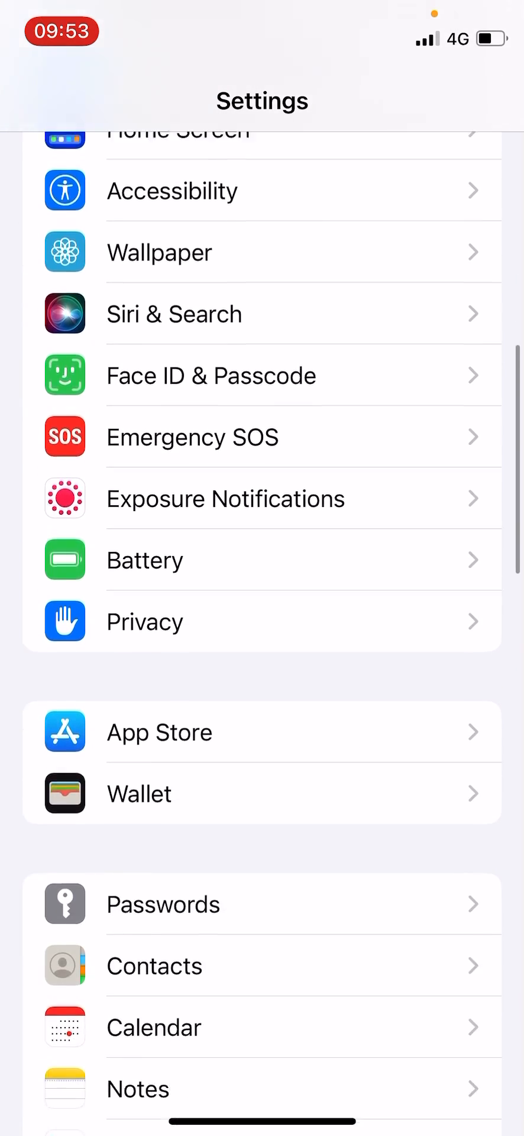
scroll(down, 3)
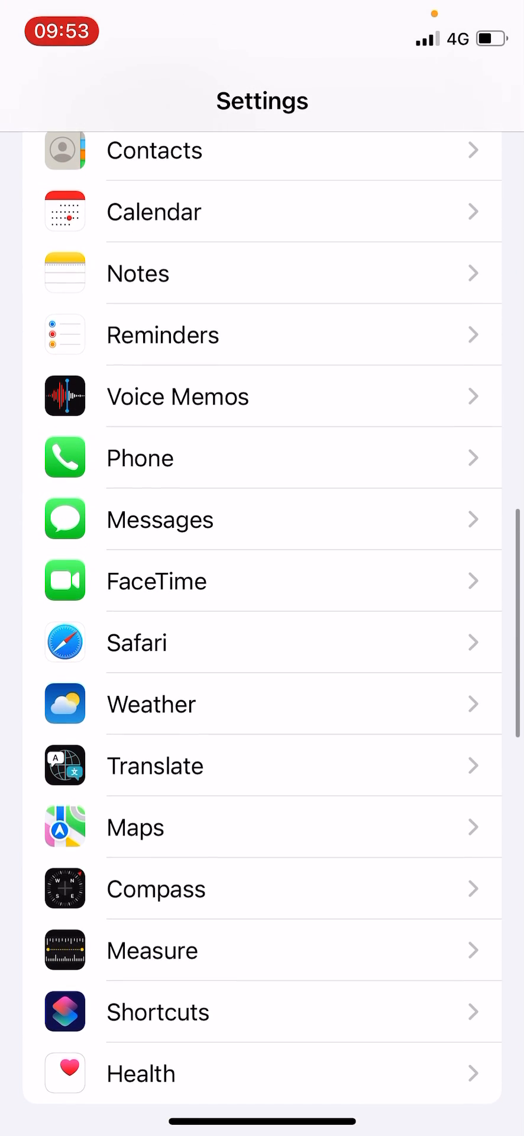
click(263, 512)
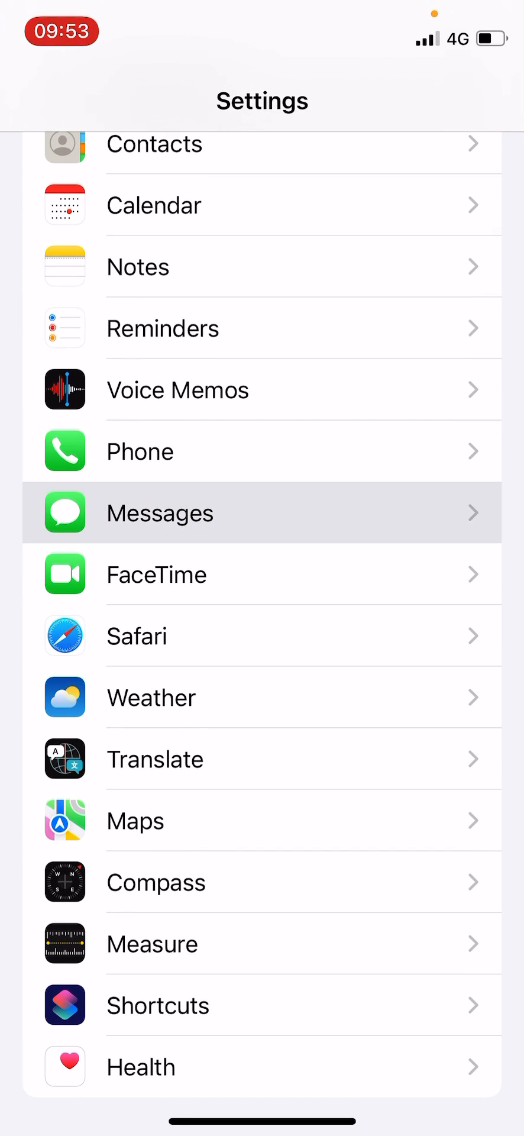
Enter Messages settings and scroll to reveal the Shared with You row.
click(261, 512)
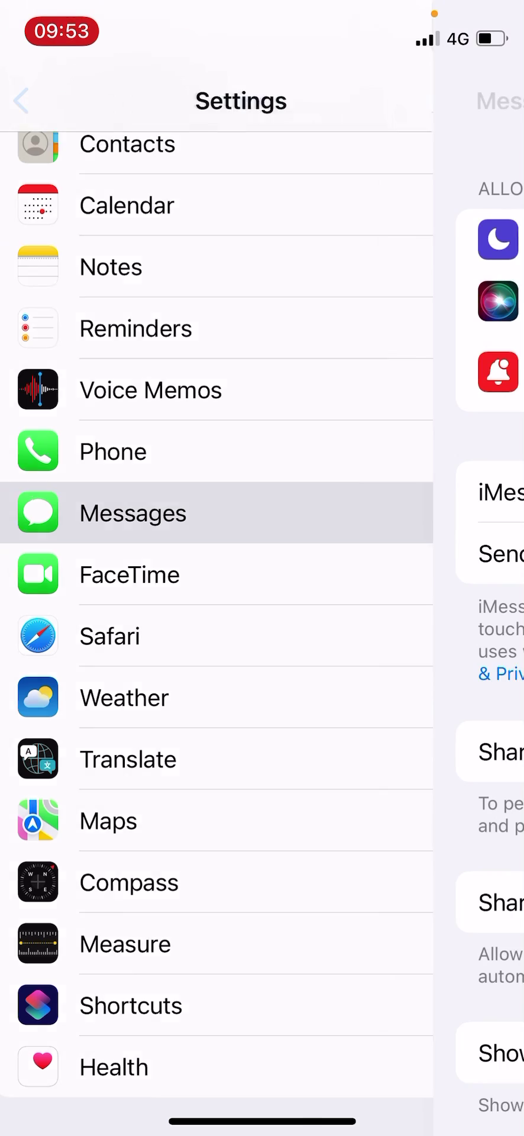
click(132, 512)
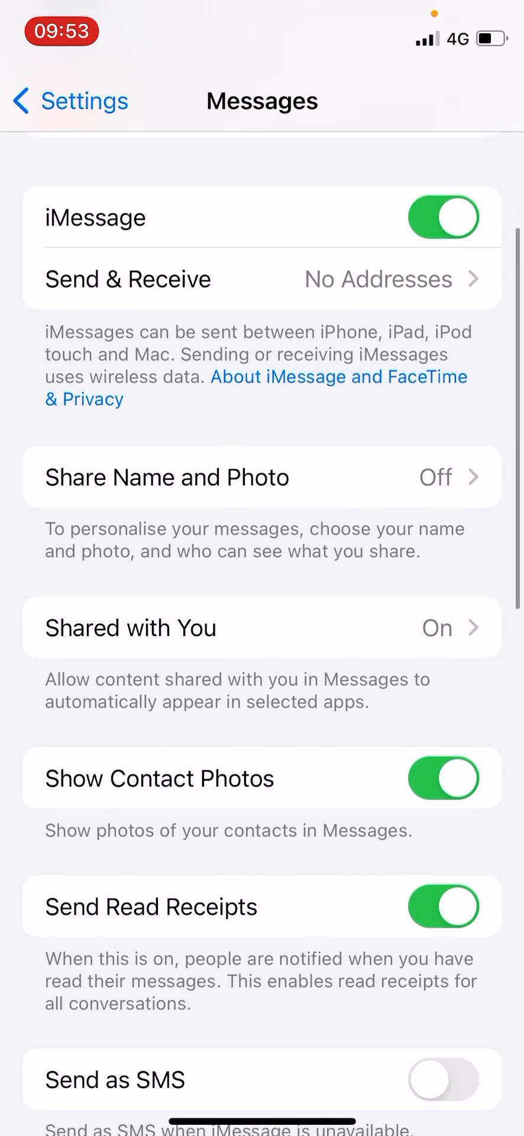
scroll(down, 3)
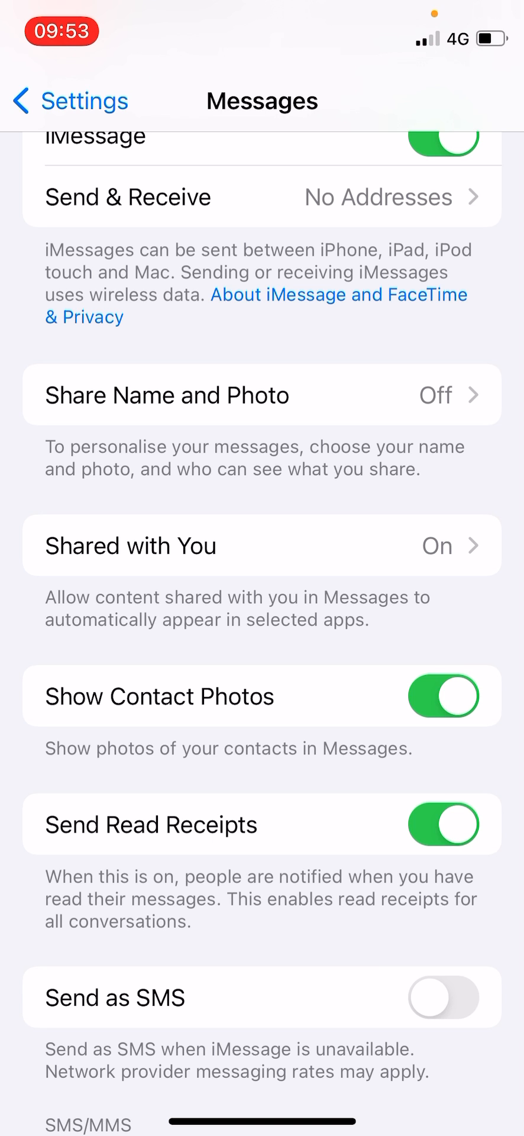
In Shared with You, toggle Automatic Sharing off and on, leaving Safari off and TV, Photos, Podcasts on.
click(263, 545)
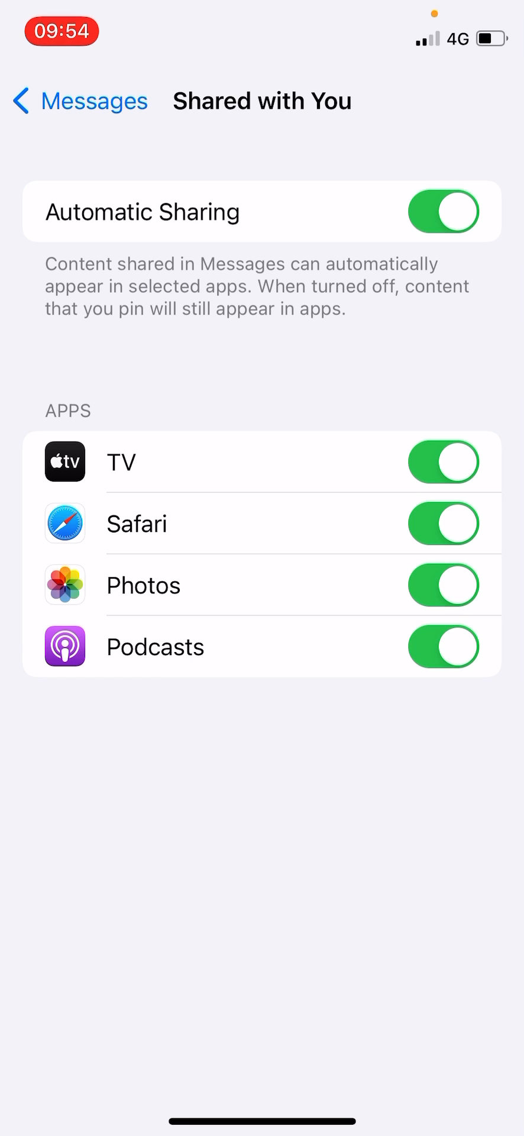
click(443, 212)
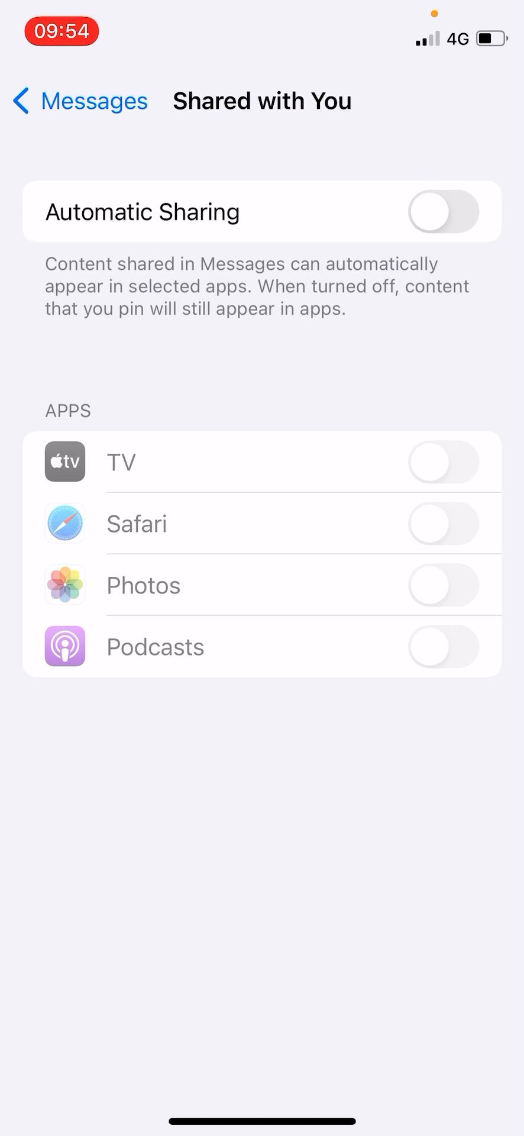
click(441, 212)
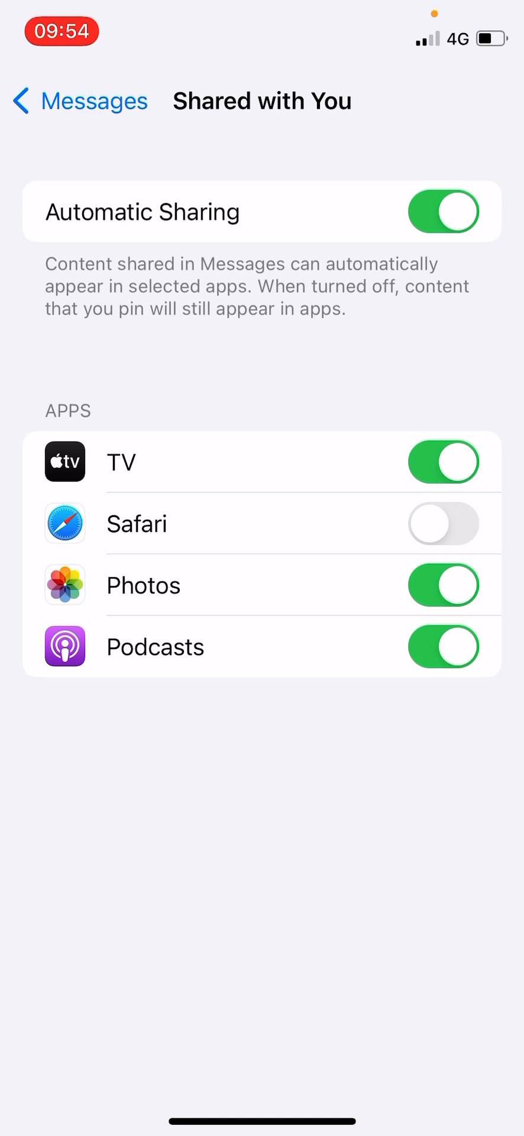